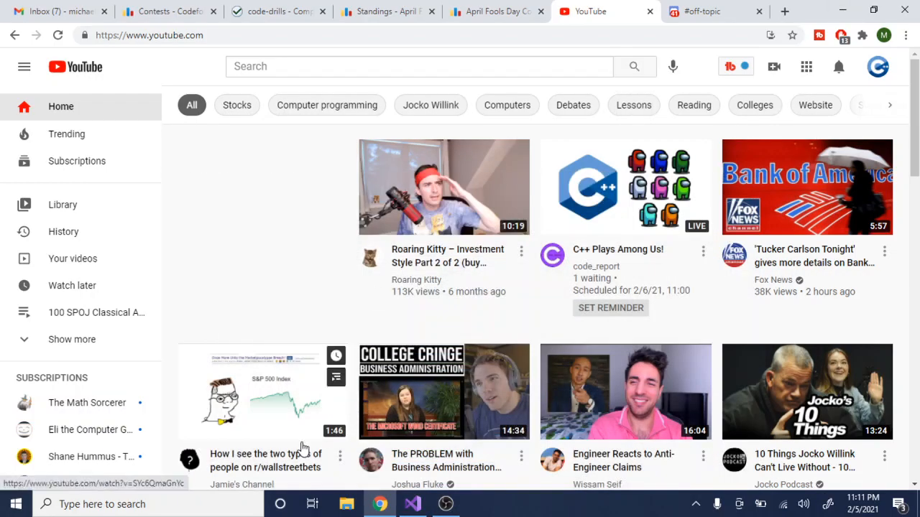
- Switch back to the C++ source file in Visual Studio
{"action": "left_click", "coordinate": [412, 504]}
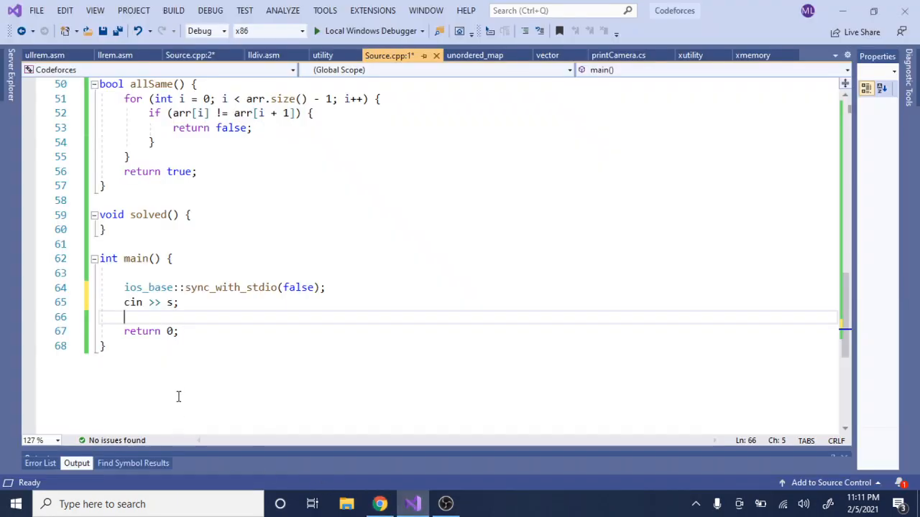
{"action": "mouse_move", "coordinate": [188, 409]}
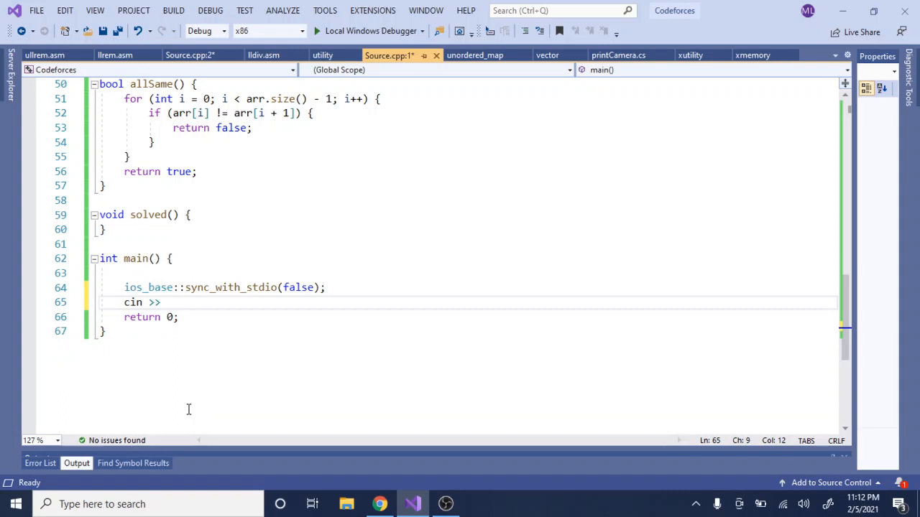
- Read 'n >> x' on the cin line and add 'cout << ceil(n / (x + 0.0)) << endl;' on line 67
{"action": "type", "text": "n;"}
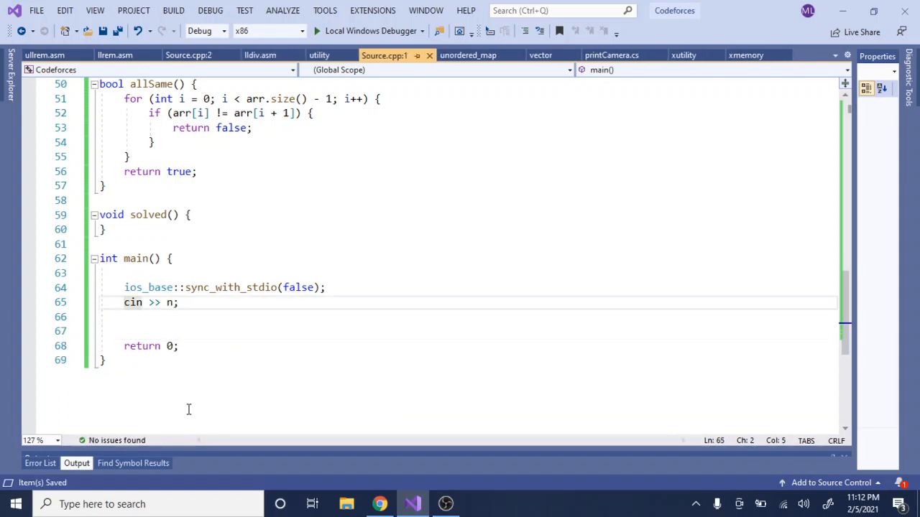
{"action": "left_click", "coordinate": [178, 301]}
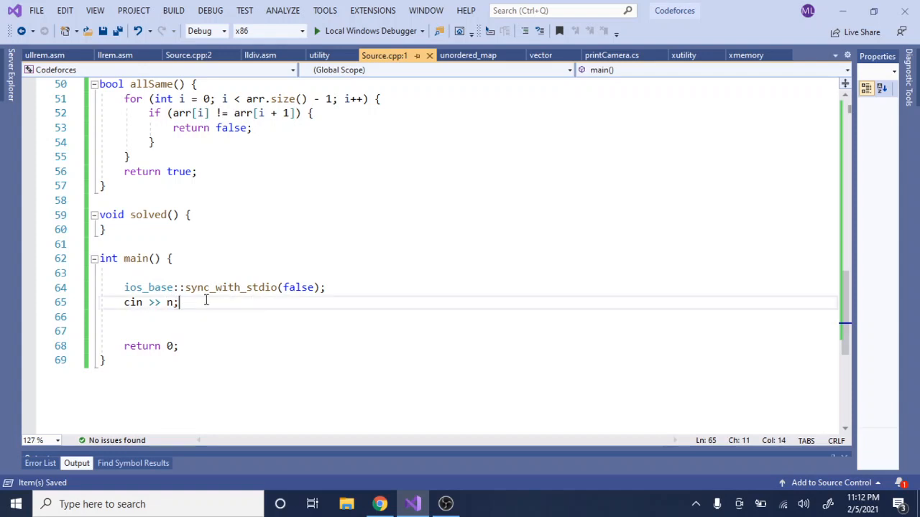
{"action": "type", "text": "ceil("}
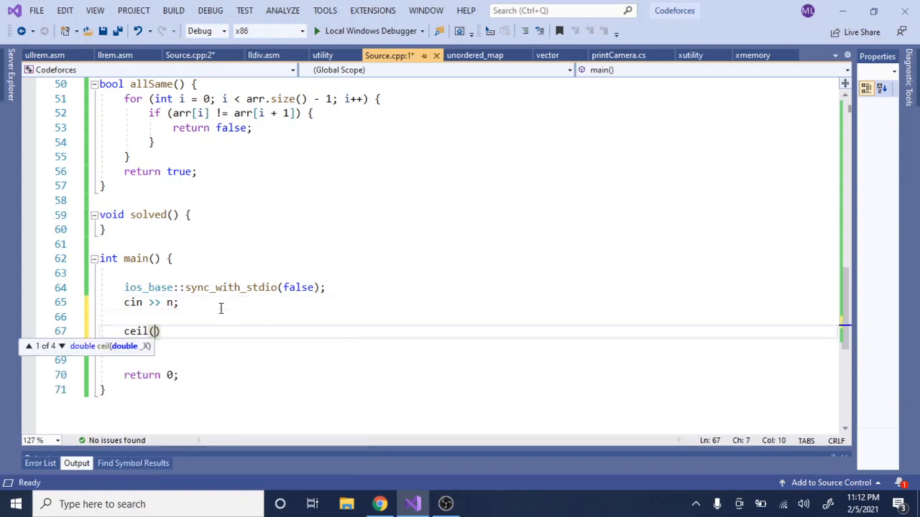
{"action": "type", "text": "n / x"}
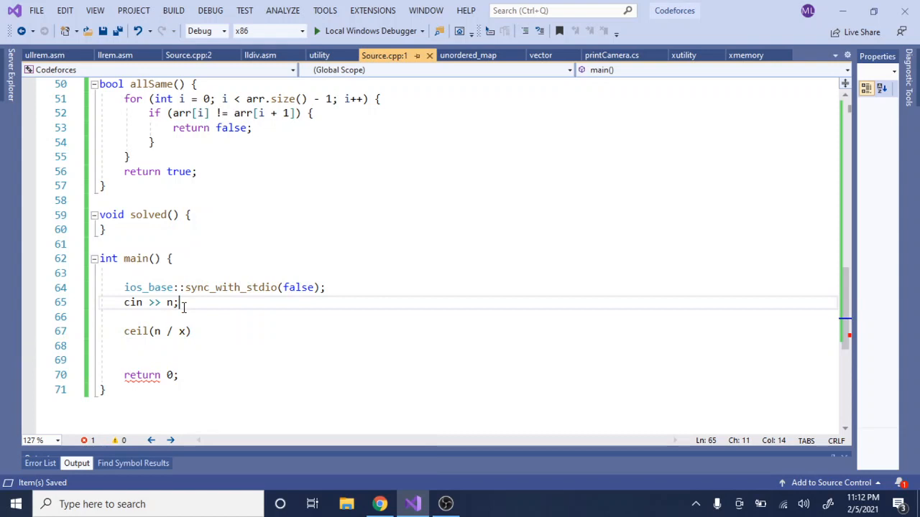
{"action": "key", "text": "Backspace"}
{"action": "type", "text": " >> x"}
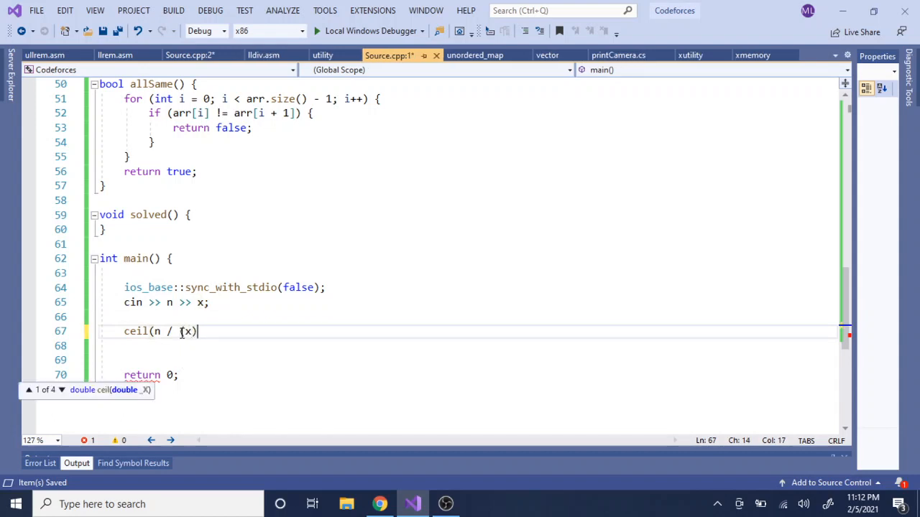
{"action": "type", "text": "_0"}
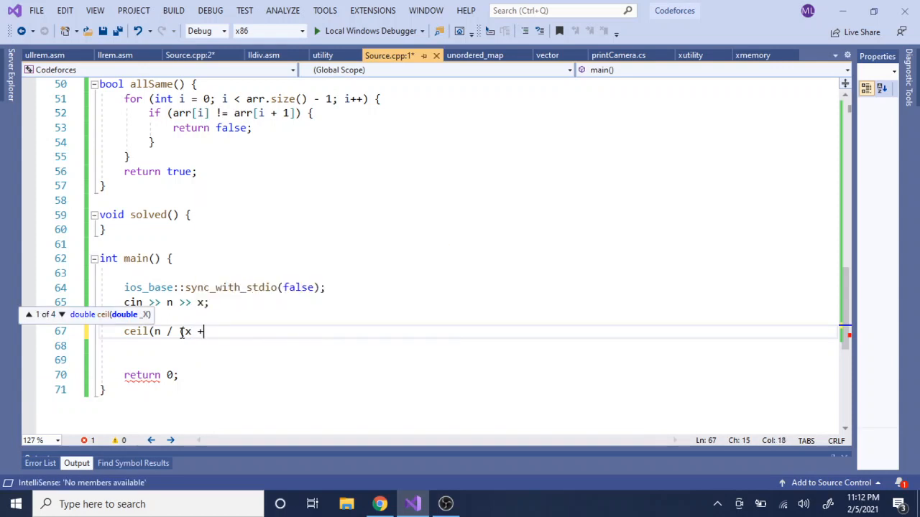
{"action": "type", "text": "0.0))"}
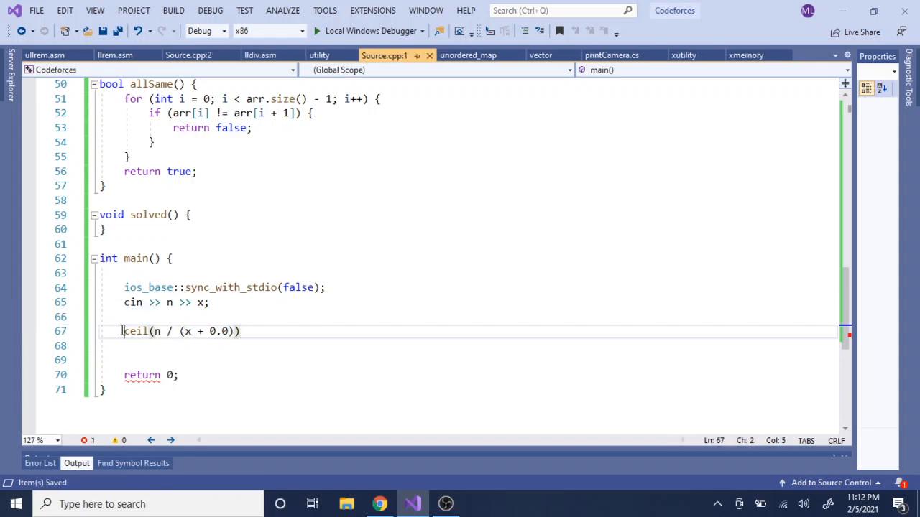
{"action": "type", "text": "cout <<"}
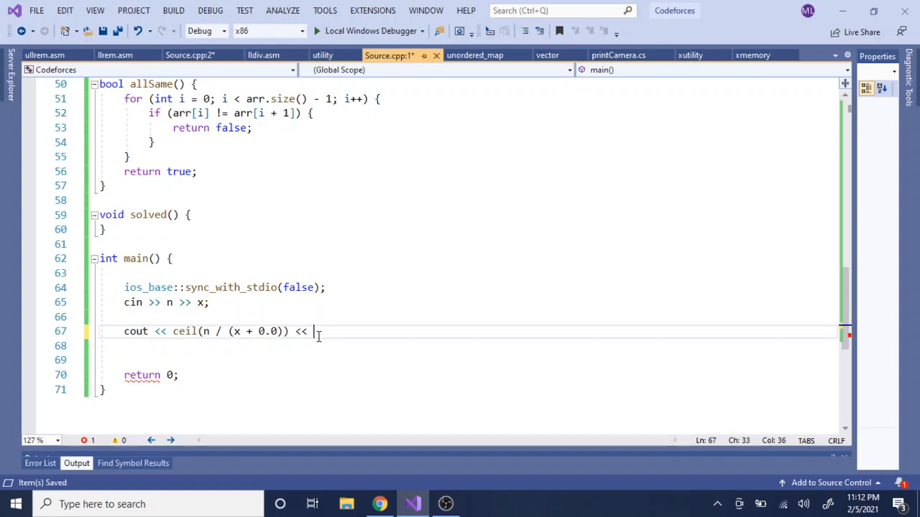
{"action": "type", "text": "endl;"}
{"action": "type", "text": "6 4"}
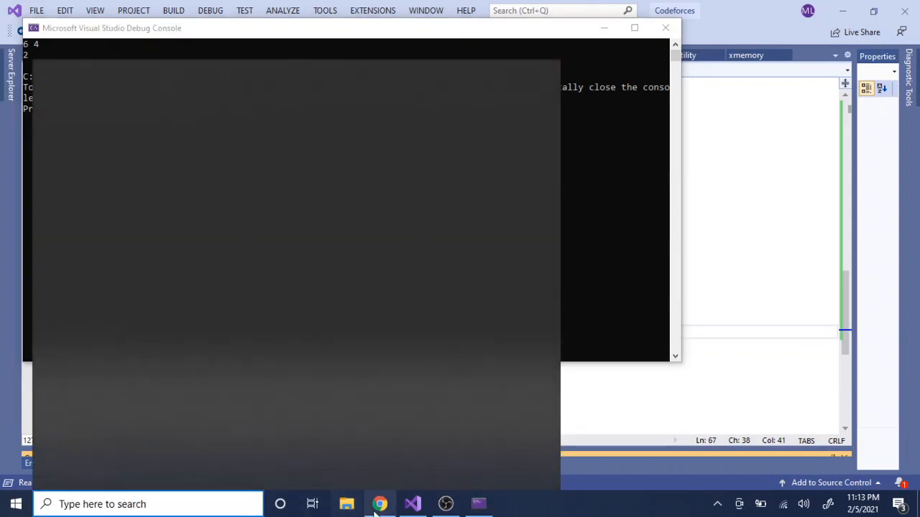
- Bring Chrome to the front to check the 6 / 4 division
{"action": "left_click", "coordinate": [379, 504]}
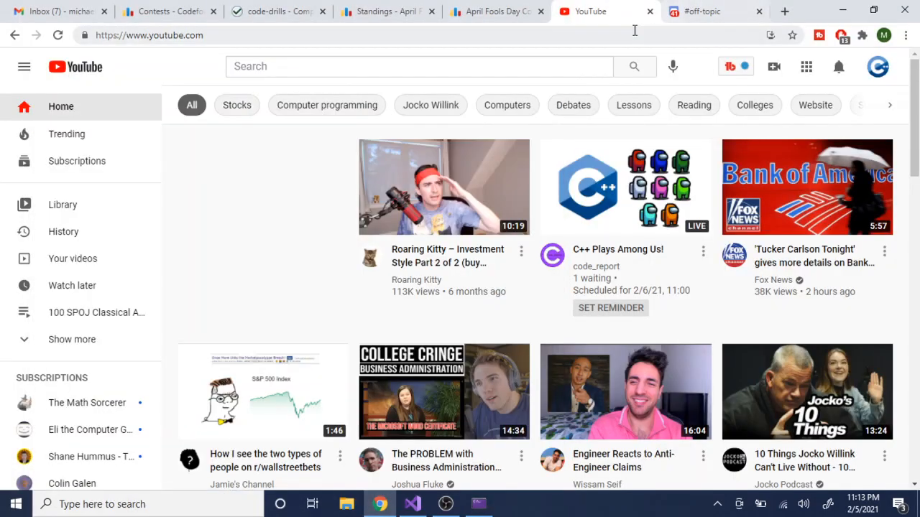
- Calculate '6 / 4 =' in the Chrome address bar, getting 1.5
{"action": "type", "text": "6 / 4"}
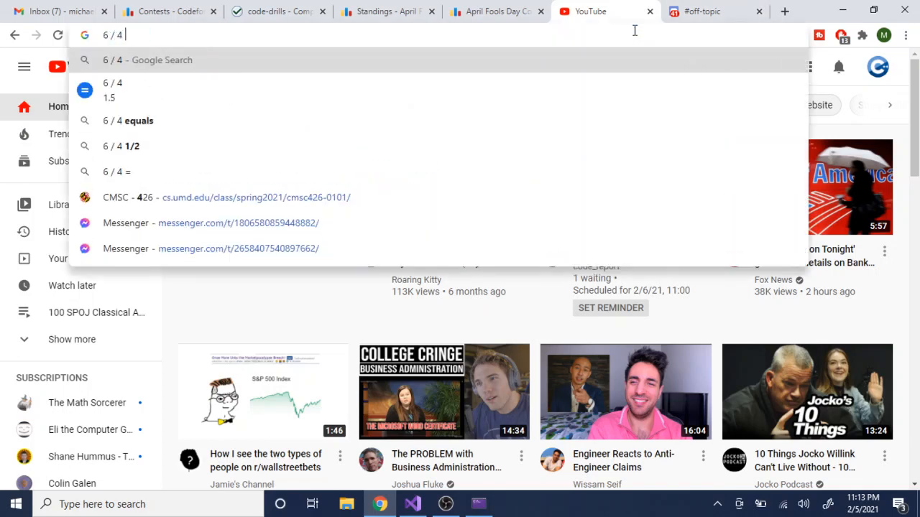
{"action": "type", "text": "="}
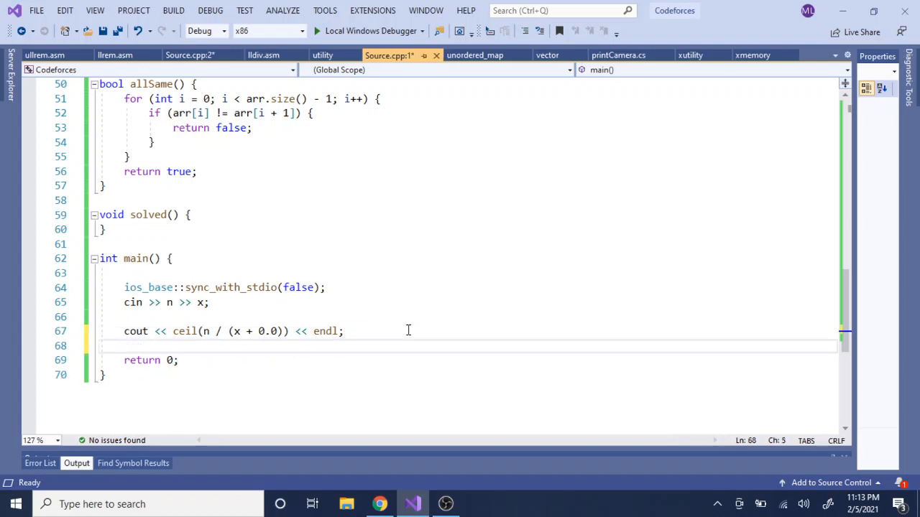
- Add a second output line printing (n + (x - 1)) / x << endl
{"action": "type", "text": "cout <<"}
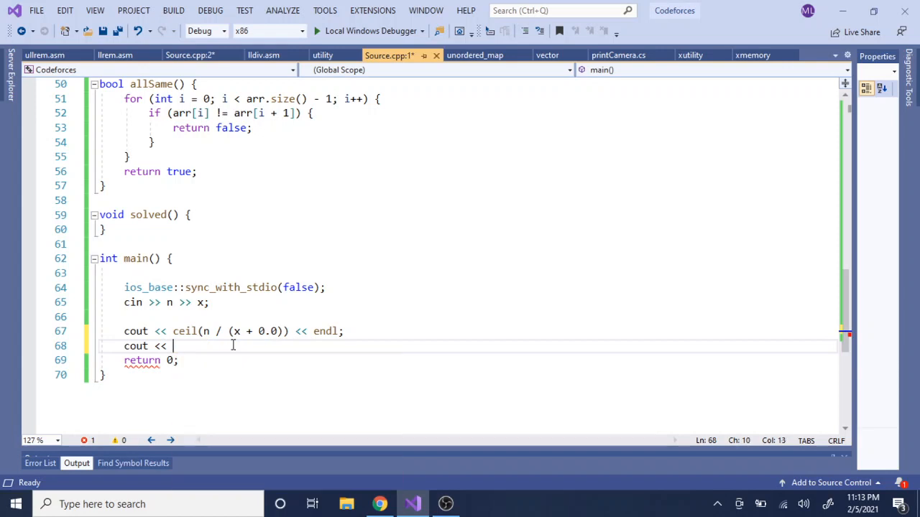
{"action": "type", "text": "(n + (x - 1"}
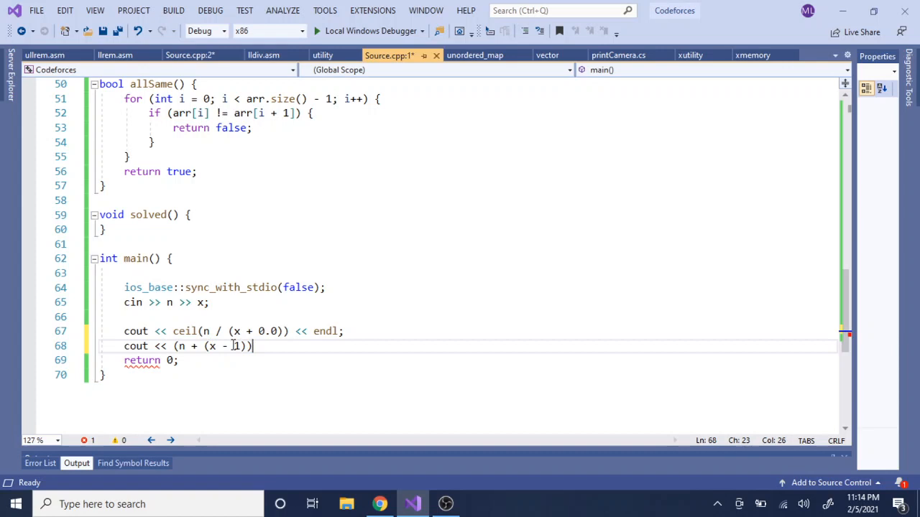
{"action": "type", "text": "/ x << endl;"}
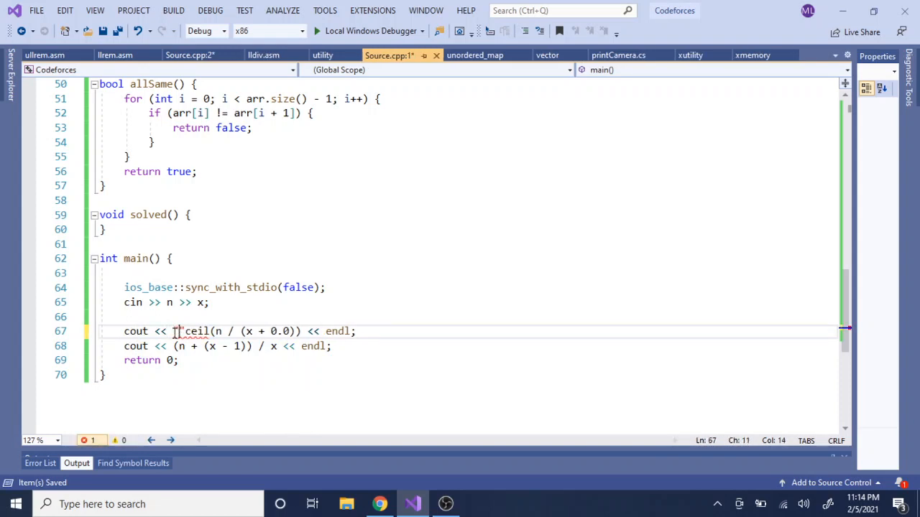
- Label the outputs 'With Ceiling Function:' and 'Without Ceiling Function:'
{"action": "type", "text": "With Ceiling Function: \" <<"}
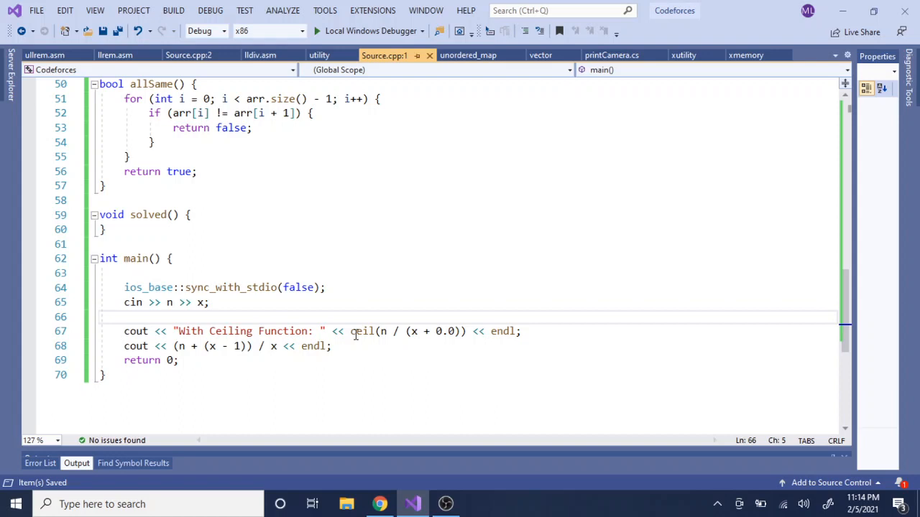
{"action": "left_click", "coordinate": [203, 345]}
{"action": "type", "text": " \"Without"}
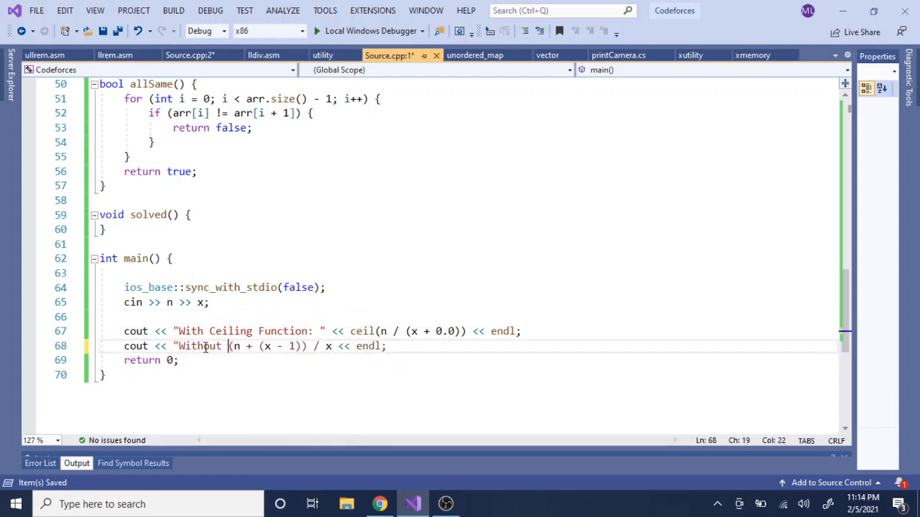
{"action": "type", "text": "Ceiling Function"}
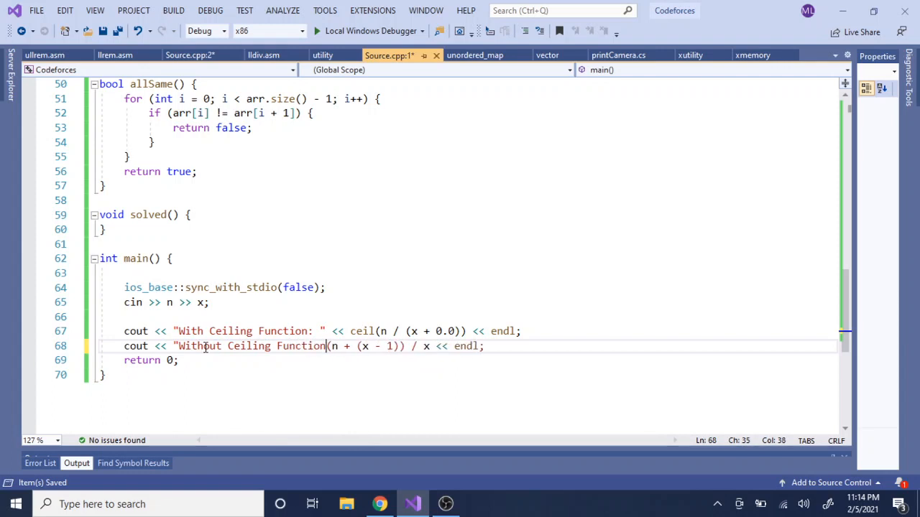
{"action": "key", "text": "Enter"}
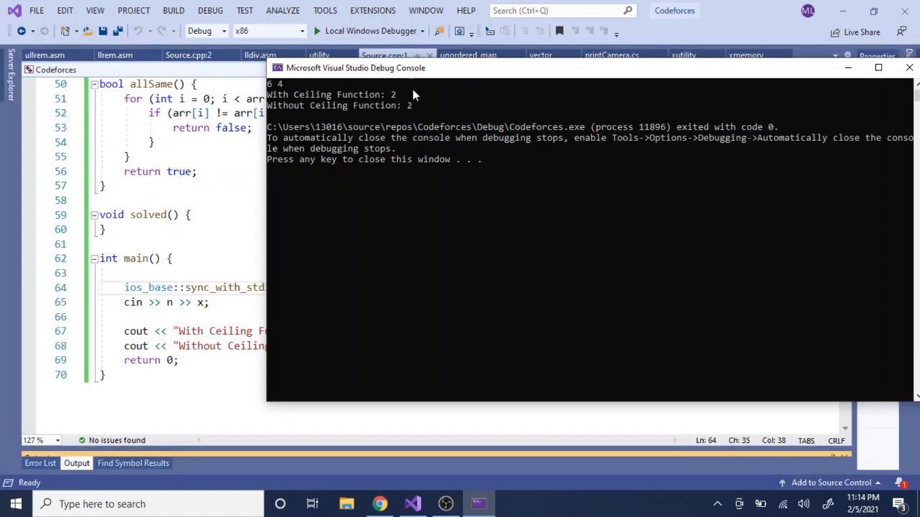
{"action": "mouse_move", "coordinate": [413, 131]}
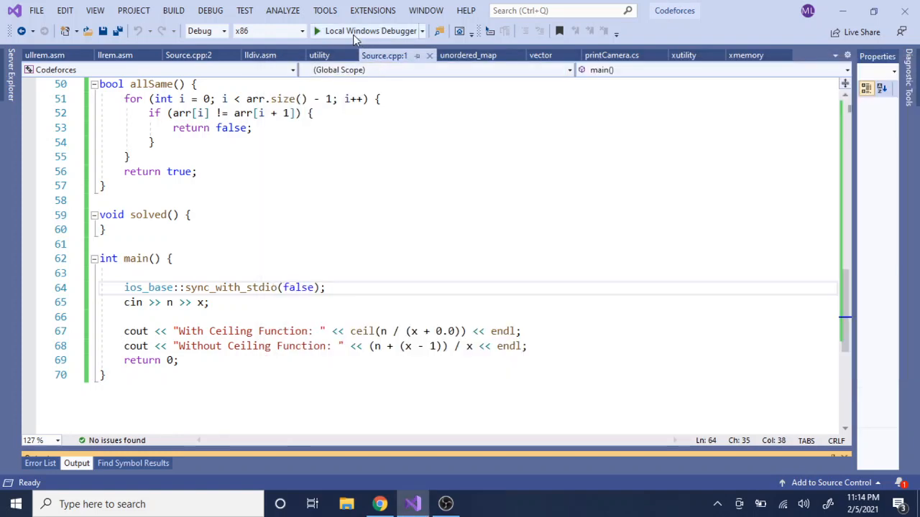
- Start another run of the program and bring up the browser calculator
{"action": "left_click", "coordinate": [370, 30]}
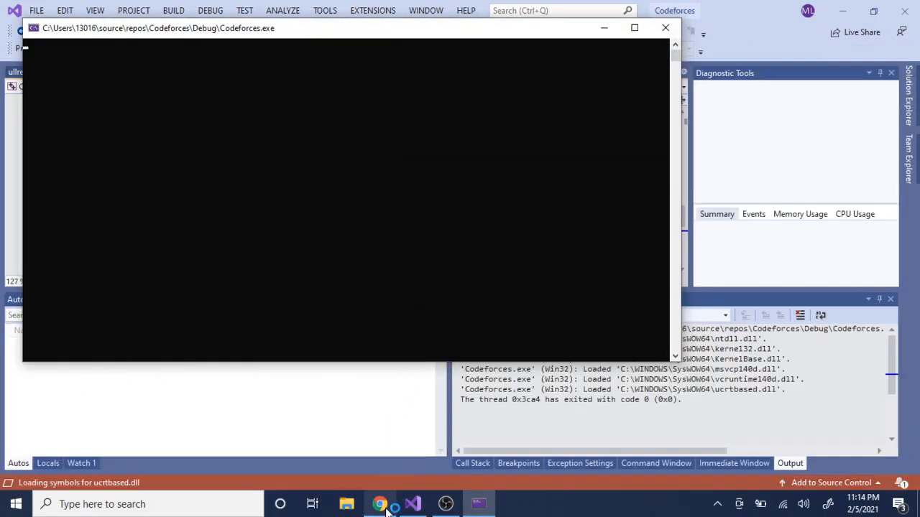
{"action": "left_click", "coordinate": [379, 504]}
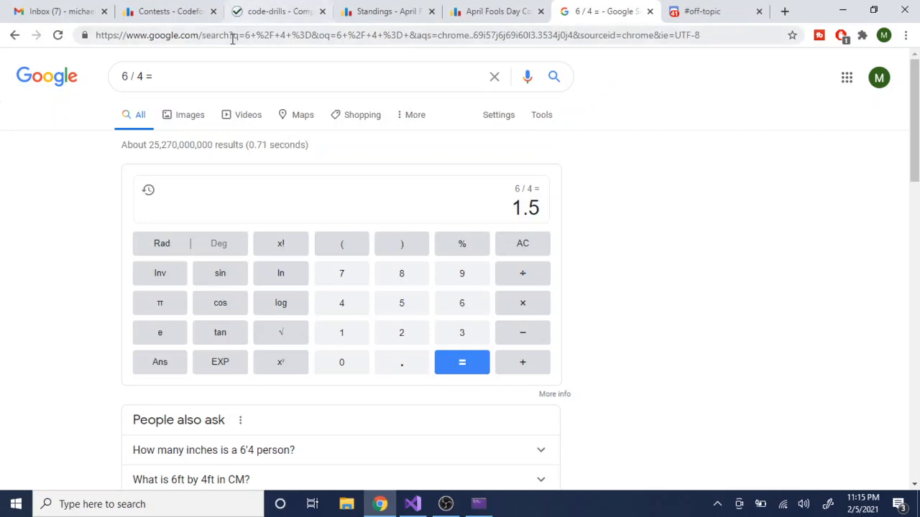
- Compute 11 / 7 and 12 / 5 with Google's calculator
{"action": "type", "text": "11"}
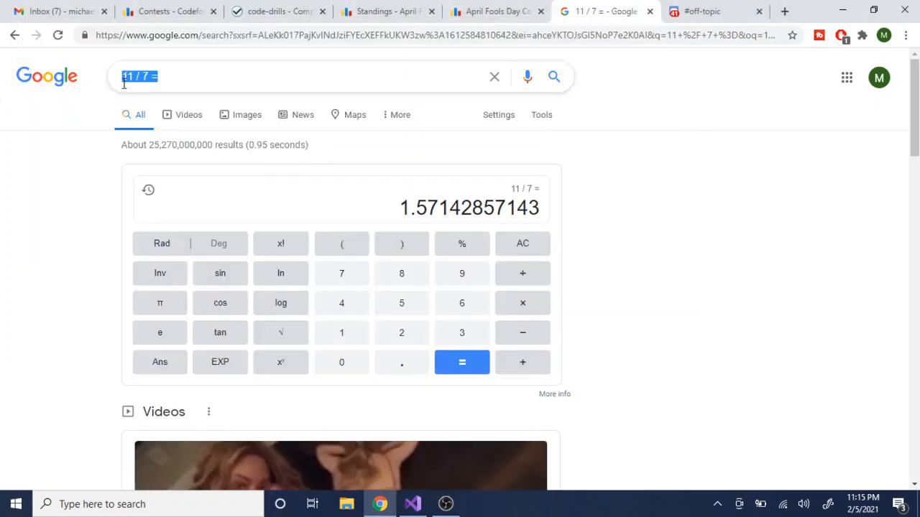
{"action": "type", "text": "12 / 7 ="}
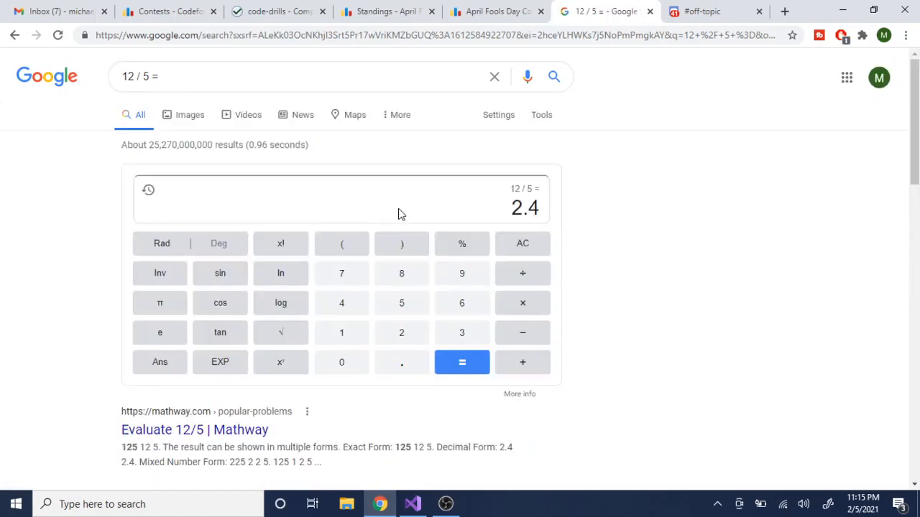
{"action": "mouse_move", "coordinate": [507, 192]}
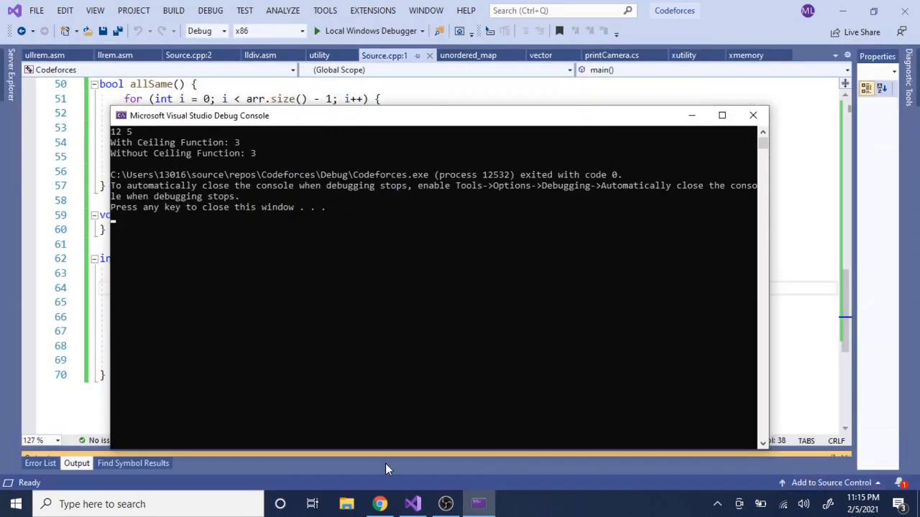
- Return to Visual Studio's running program to enter 12 5
{"action": "left_click", "coordinate": [379, 503]}
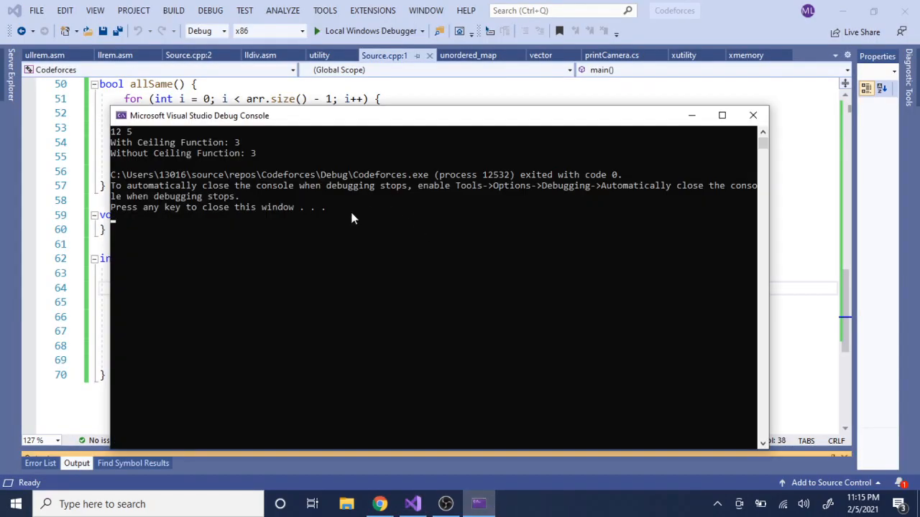
{"action": "mouse_move", "coordinate": [262, 170]}
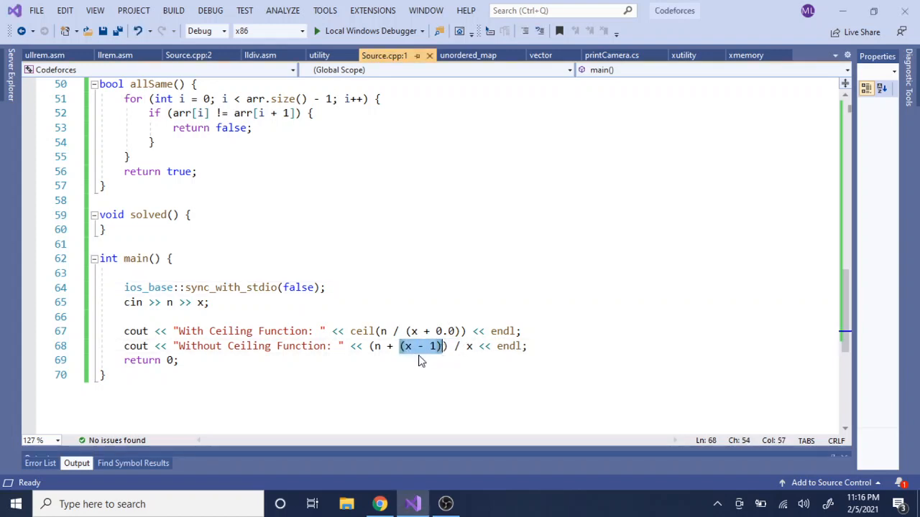
- Deselect the highlighted (x - 1) term in the source editor
{"action": "left_click", "coordinate": [423, 360]}
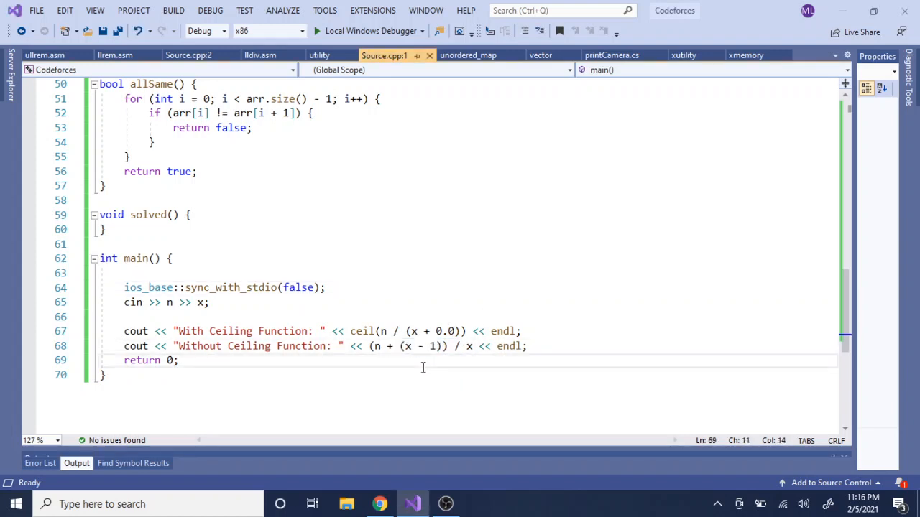
{"action": "mouse_move", "coordinate": [391, 446]}
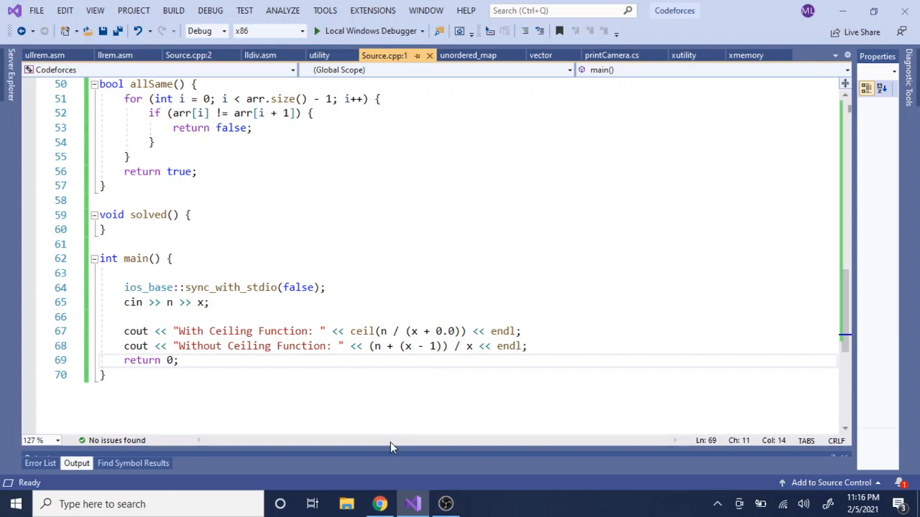
{"action": "mouse_move", "coordinate": [437, 377]}
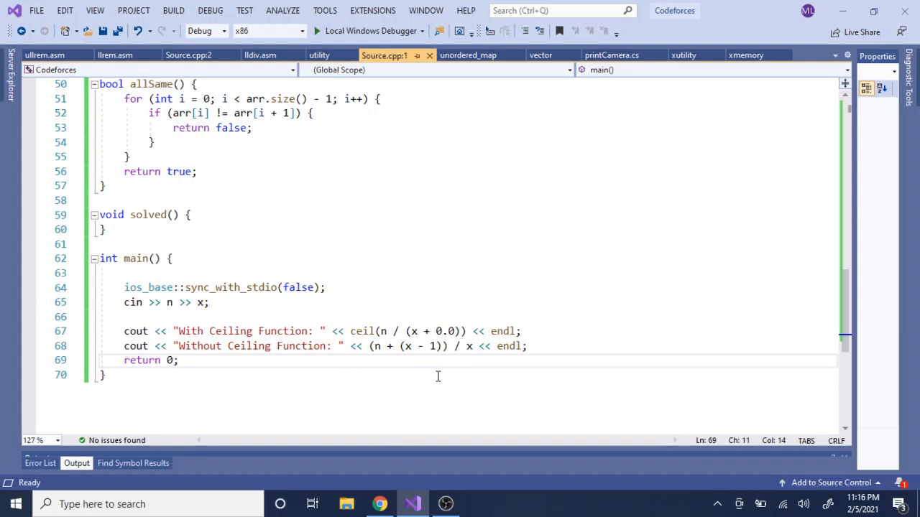